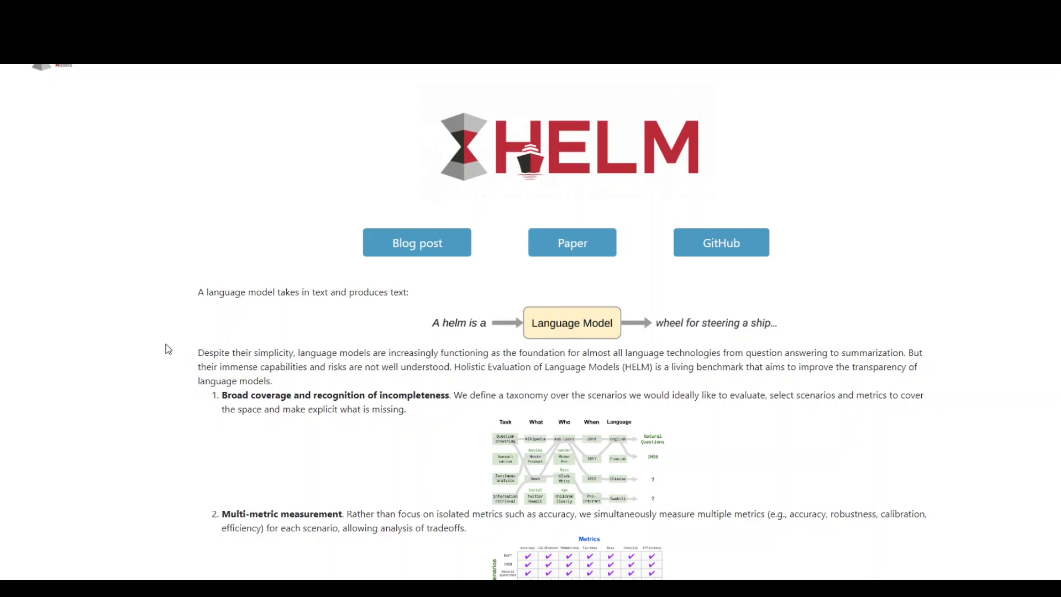
{"action": "mouse_move", "coordinate": [19, 199]}
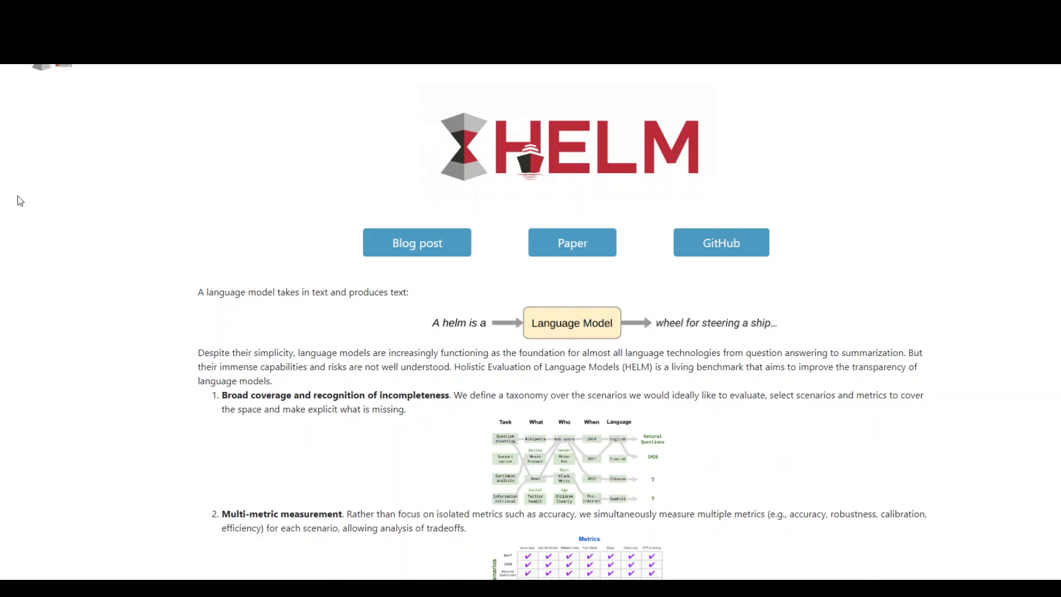
{"action": "scroll", "scroll_direction": "down", "scroll_amount": 3}
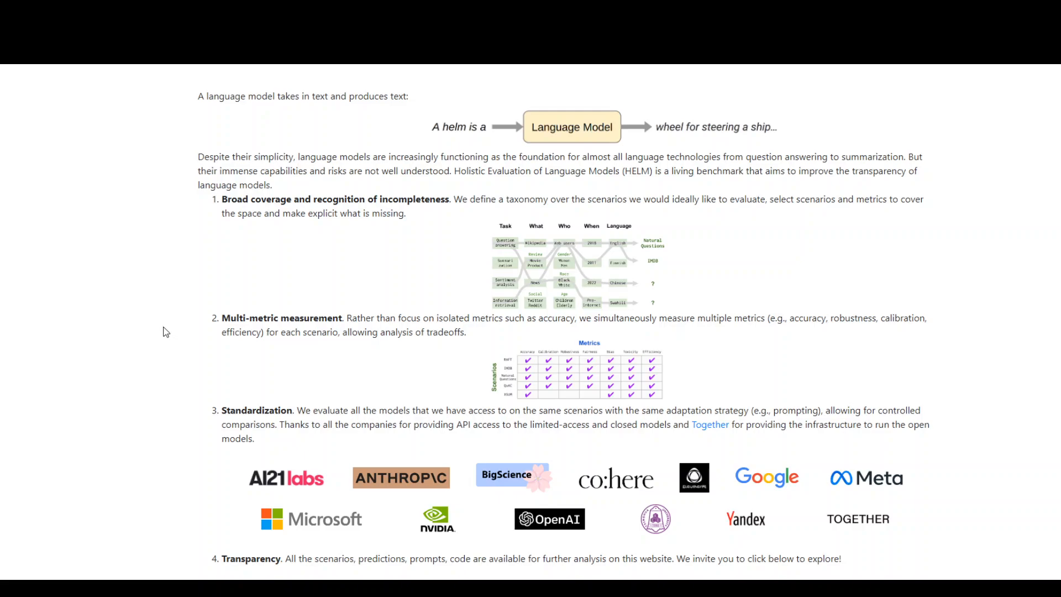
{"action": "mouse_move", "coordinate": [273, 204]}
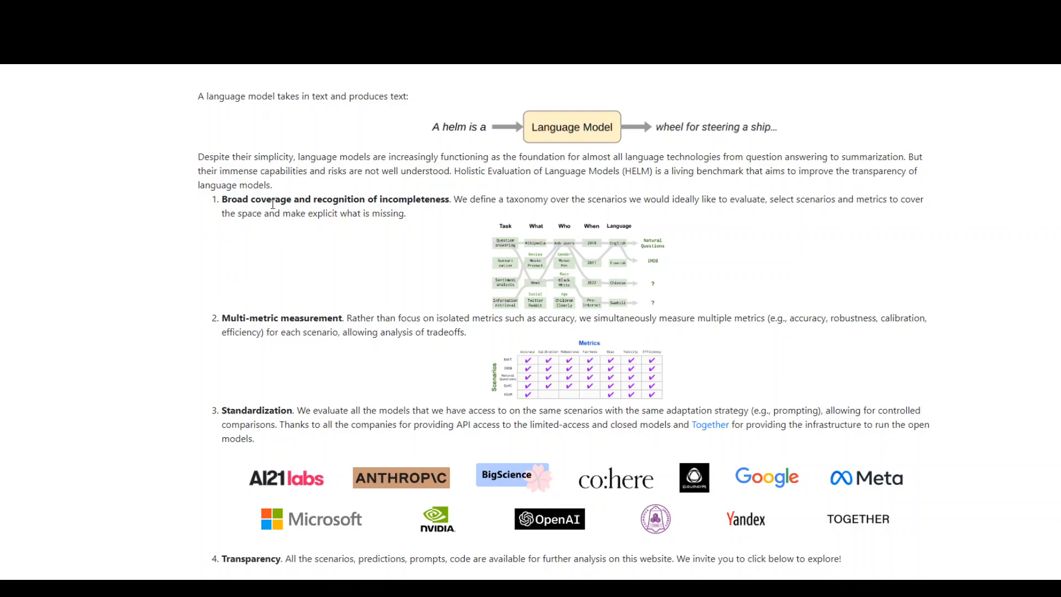
{"action": "mouse_move", "coordinate": [258, 232]}
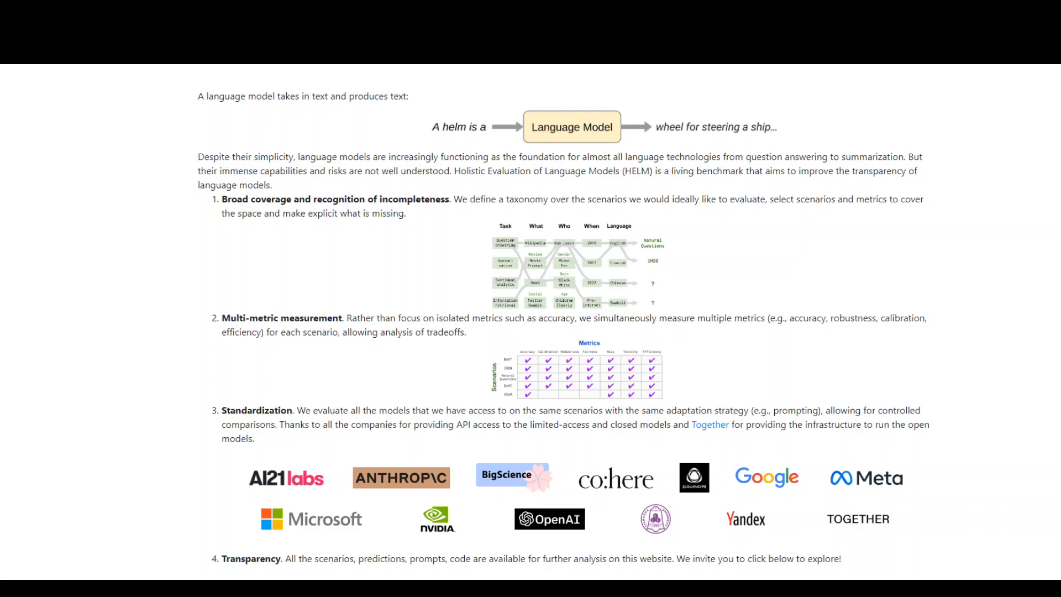
{"action": "mouse_move", "coordinate": [133, 450]}
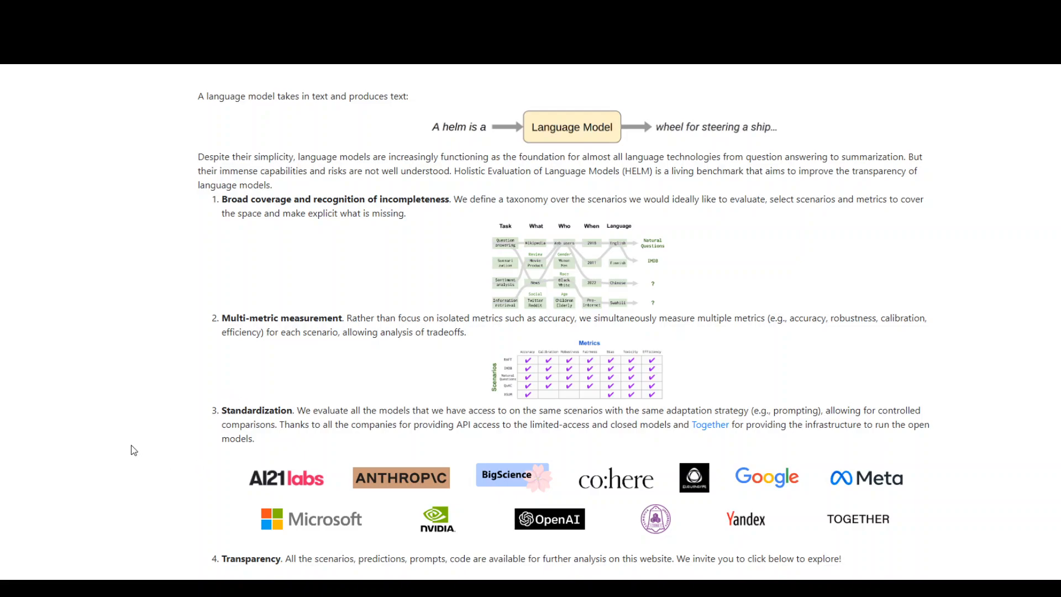
{"action": "mouse_move", "coordinate": [112, 443]}
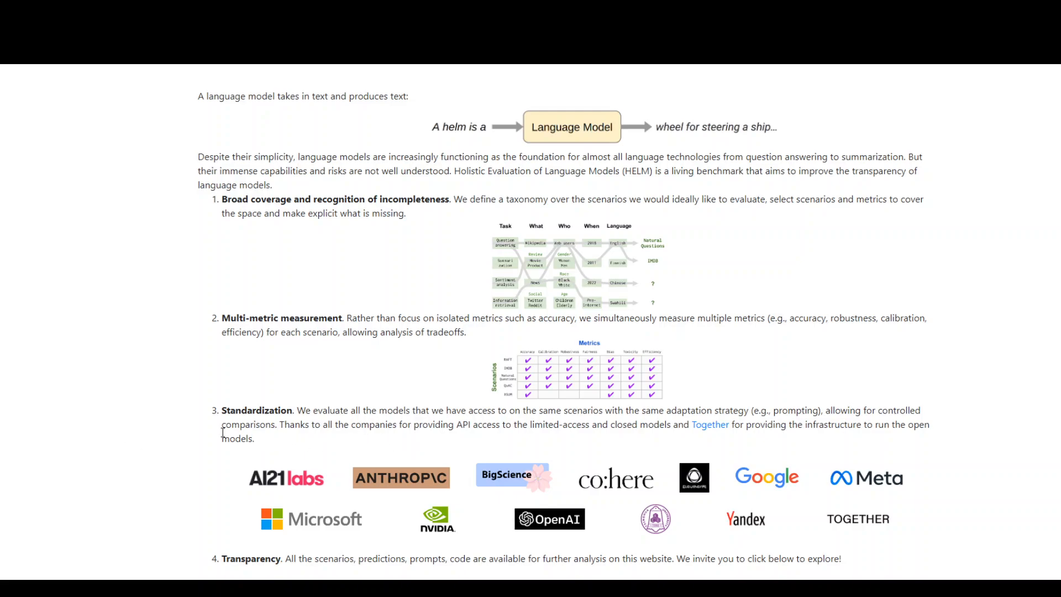
{"action": "mouse_move", "coordinate": [181, 433]}
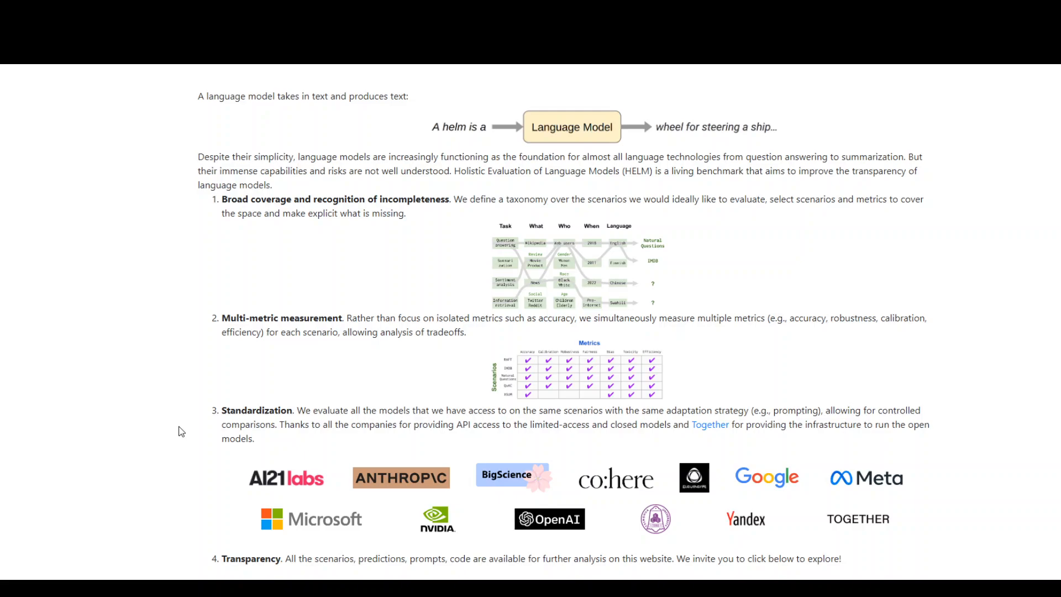
{"action": "scroll", "scroll_direction": "down", "scroll_amount": 3}
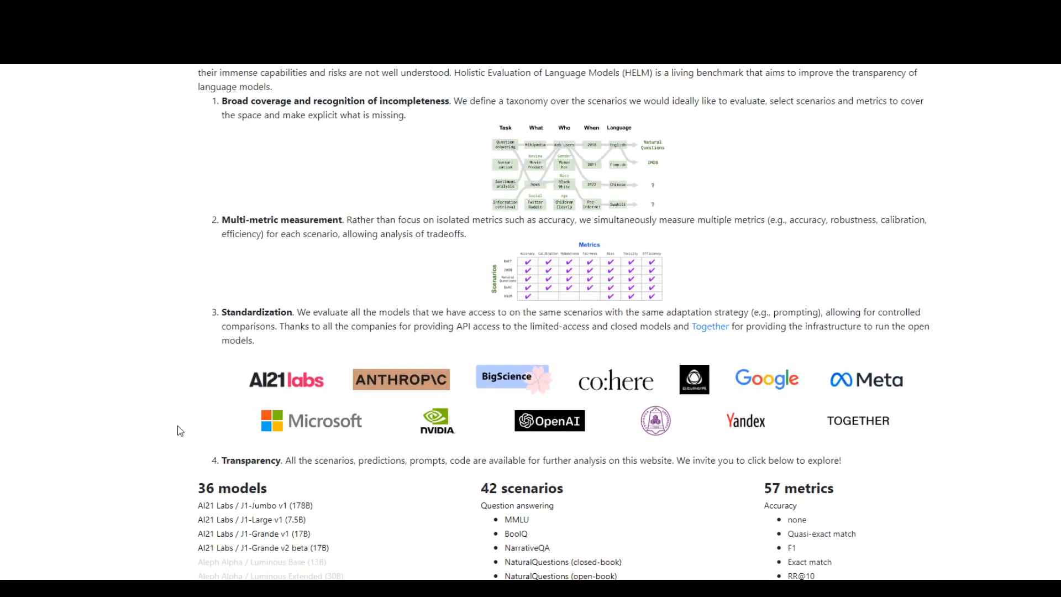
{"action": "mouse_move", "coordinate": [163, 358]}
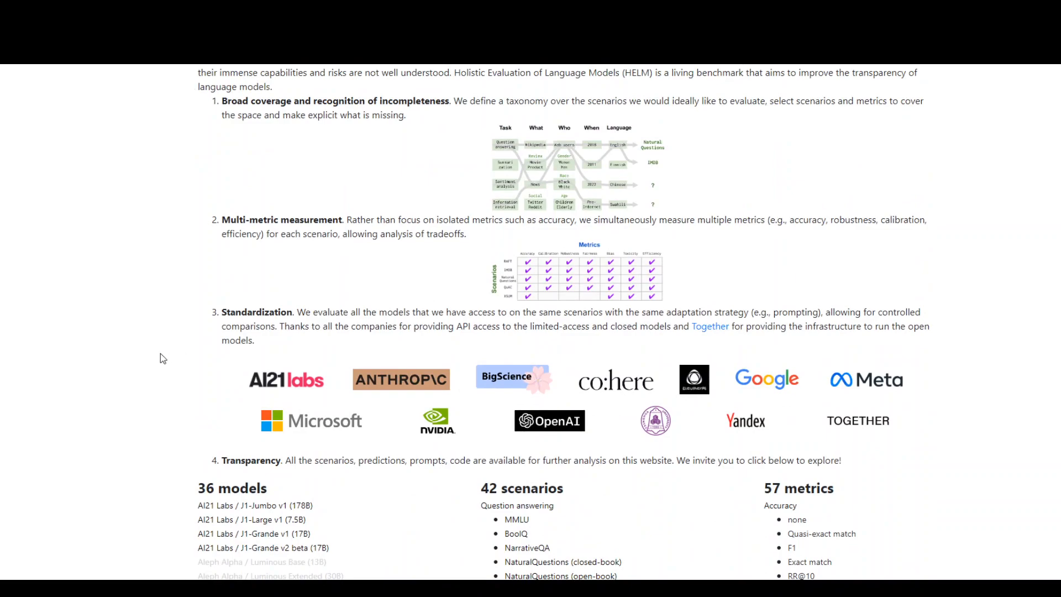
{"action": "mouse_move", "coordinate": [684, 428]}
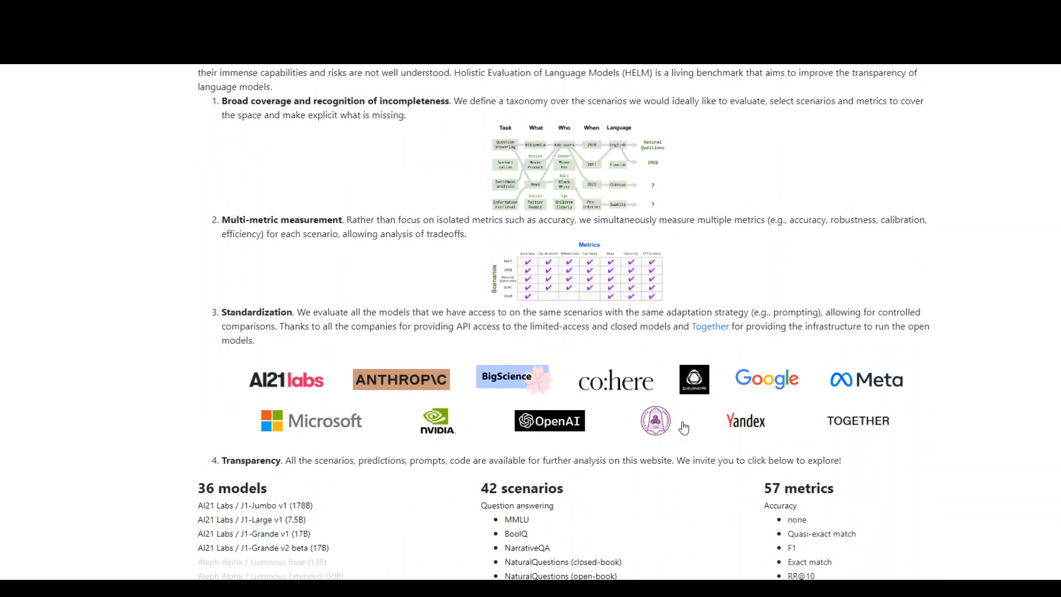
{"action": "scroll", "scroll_direction": "down", "scroll_amount": 3}
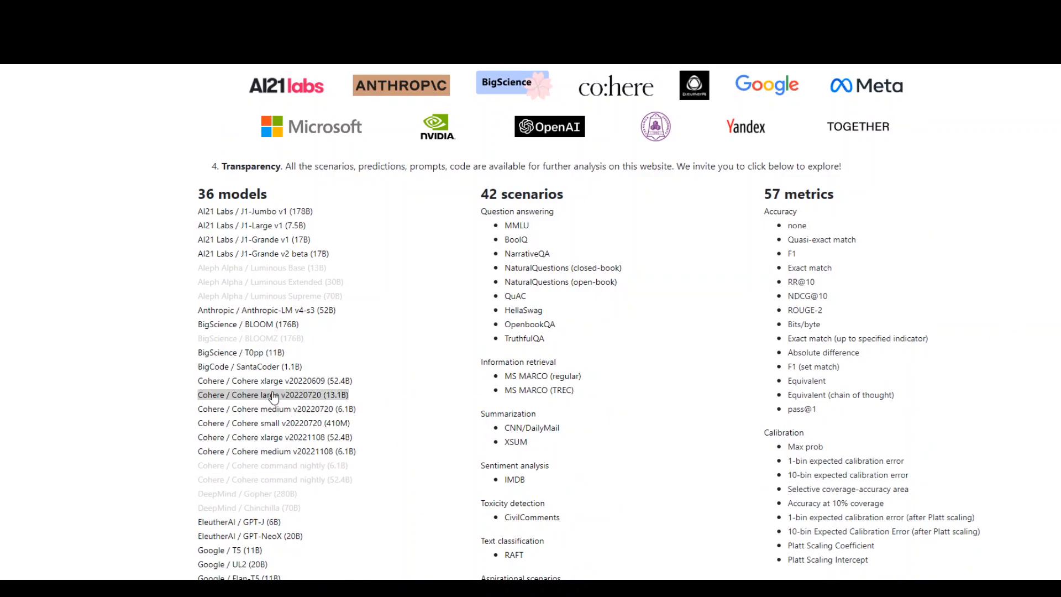
{"action": "mouse_move", "coordinate": [378, 403]}
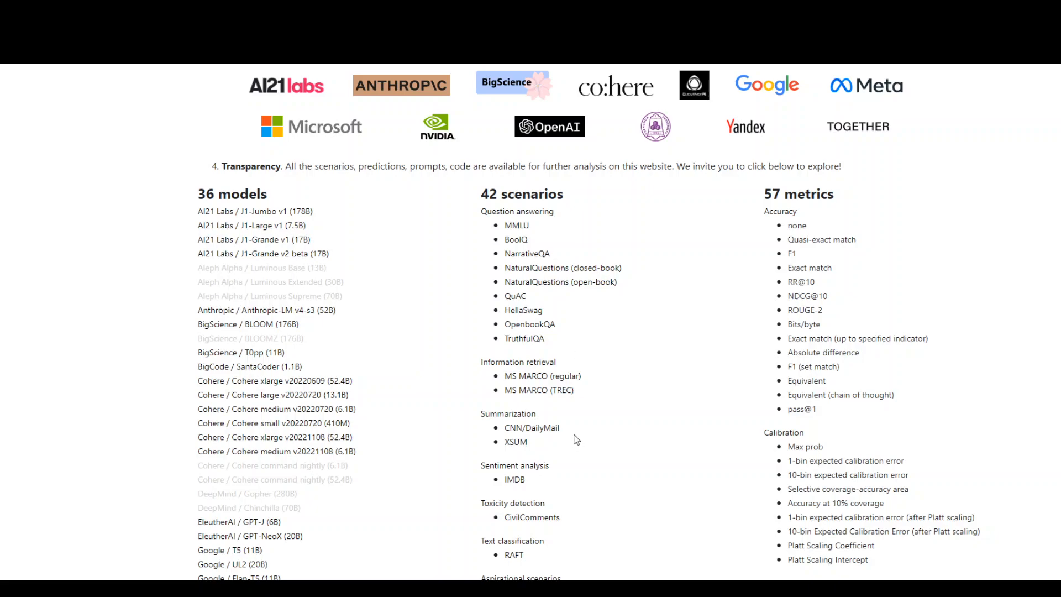
{"action": "mouse_move", "coordinate": [965, 197]}
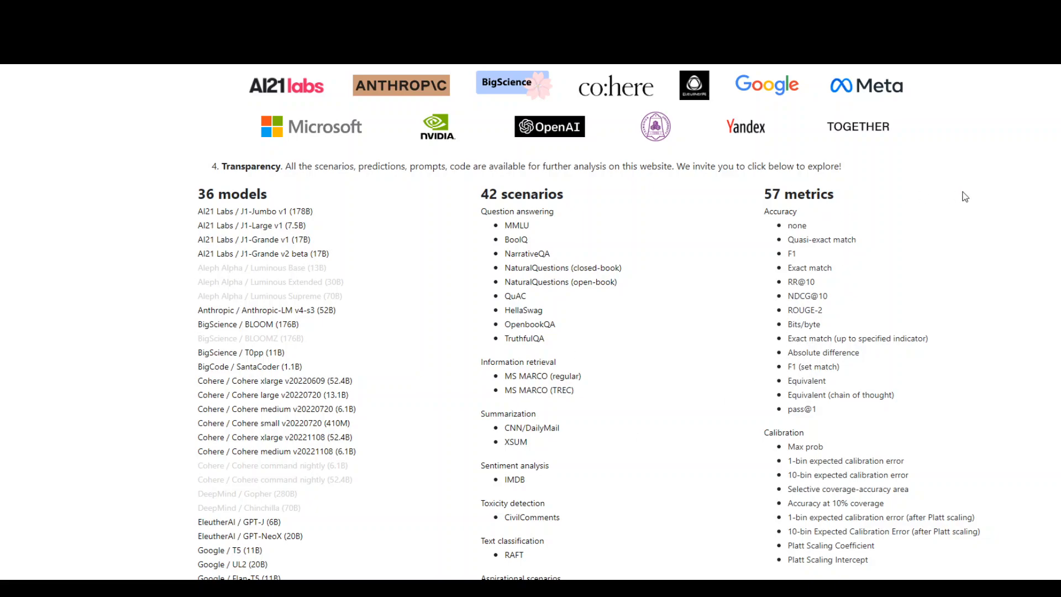
{"action": "scroll", "scroll_direction": "down", "scroll_amount": 3}
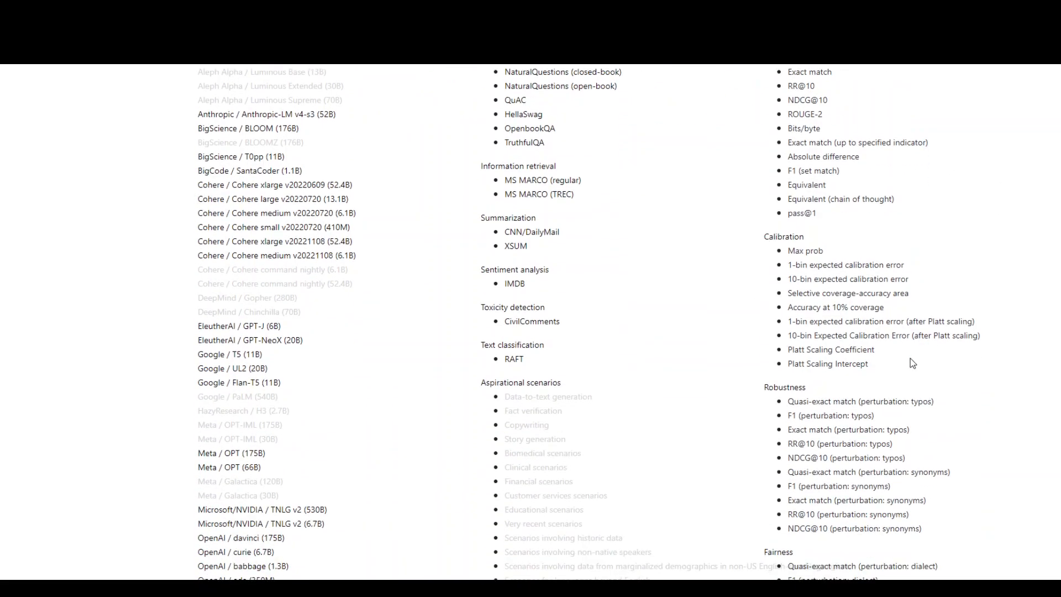
{"action": "scroll", "scroll_direction": "down", "scroll_amount": 3}
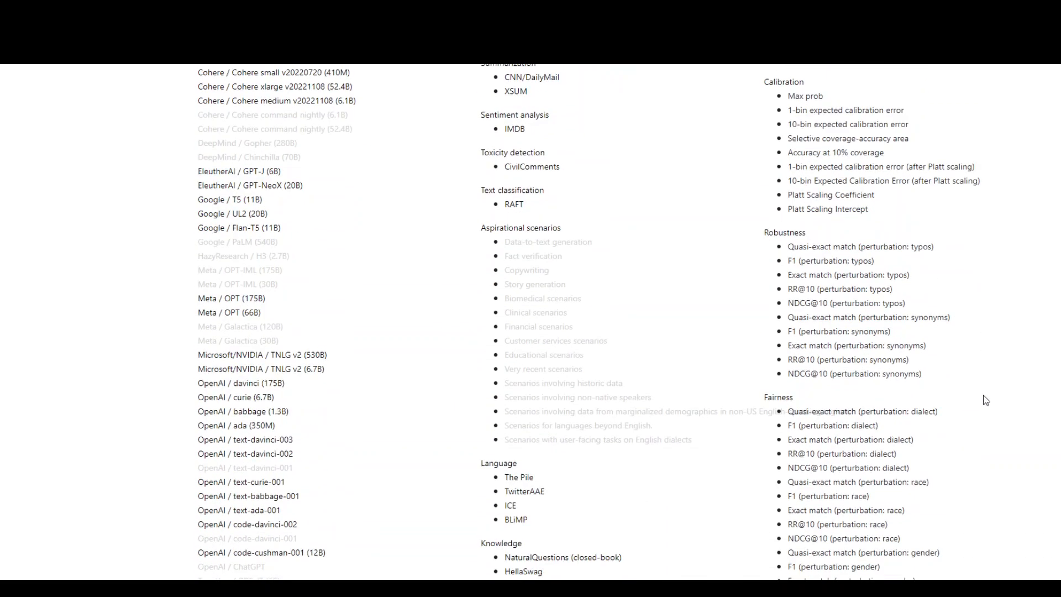
{"action": "scroll", "scroll_direction": "down", "scroll_amount": 3}
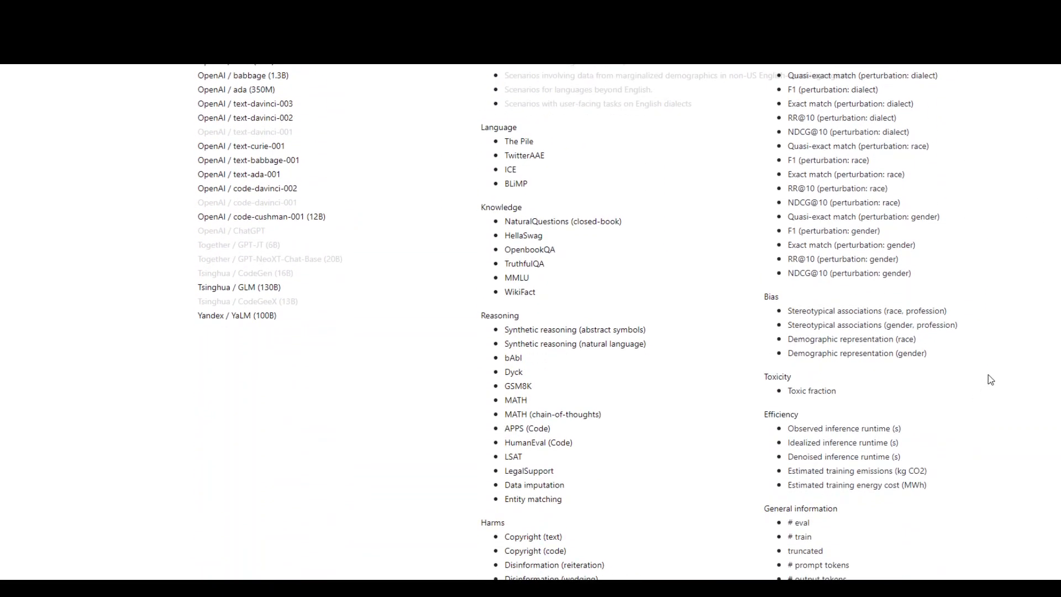
{"action": "scroll", "scroll_direction": "down", "scroll_amount": 3}
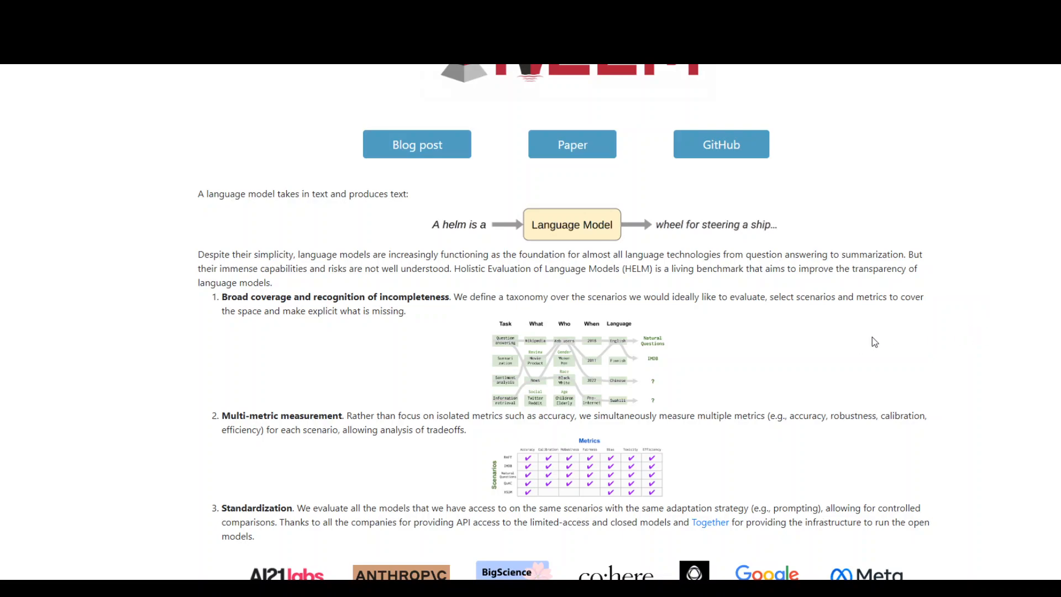
{"action": "mouse_move", "coordinate": [660, 317]}
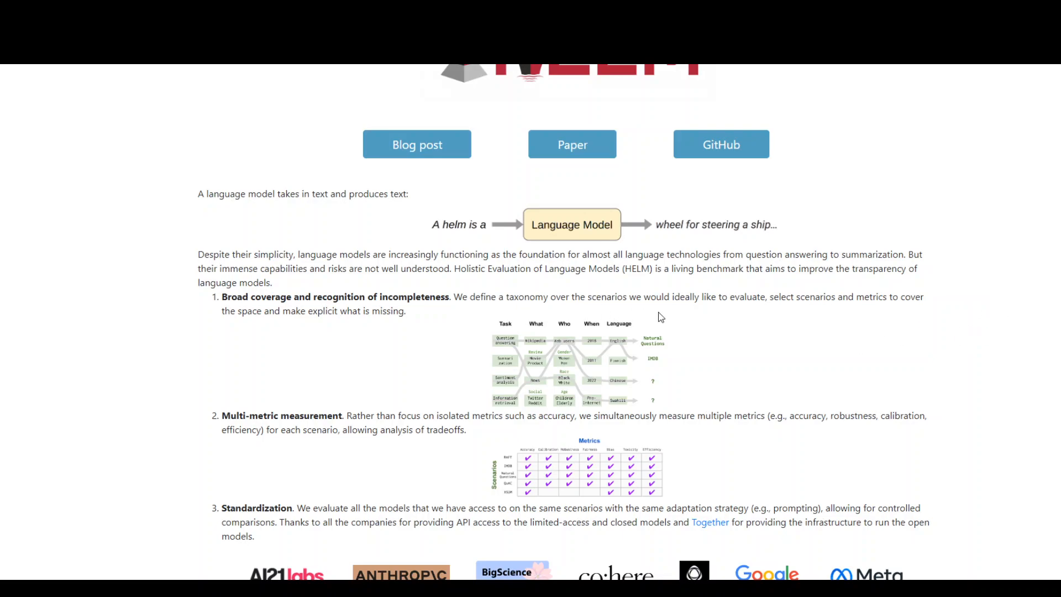